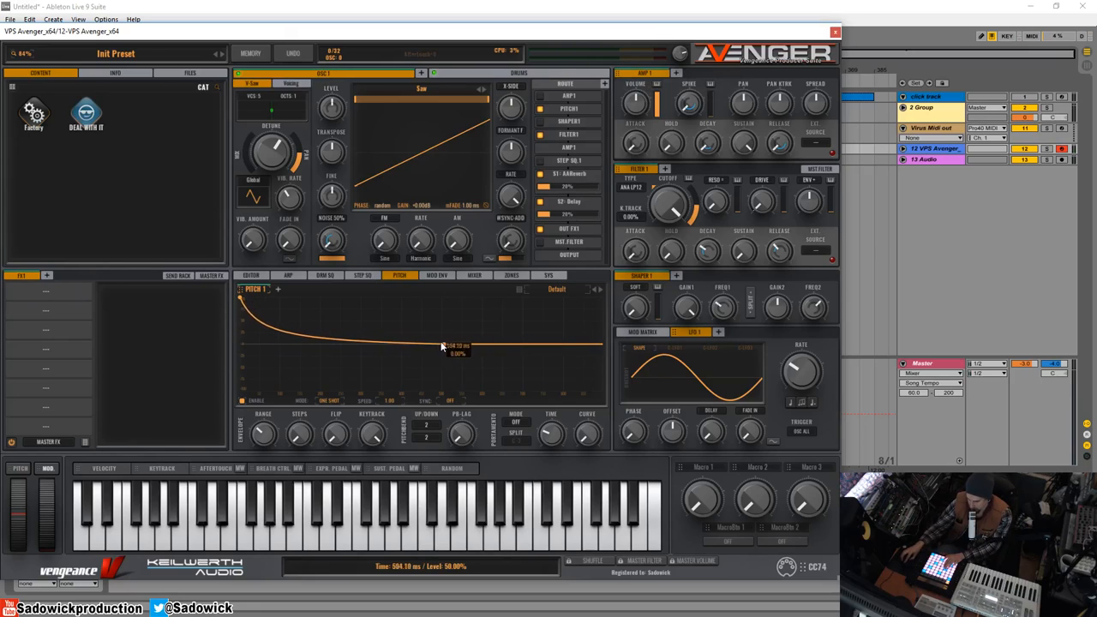
- Shorten the Pitch 1 envelope's initial fall into a quick drop at note start
drag(442, 346, 377, 346)
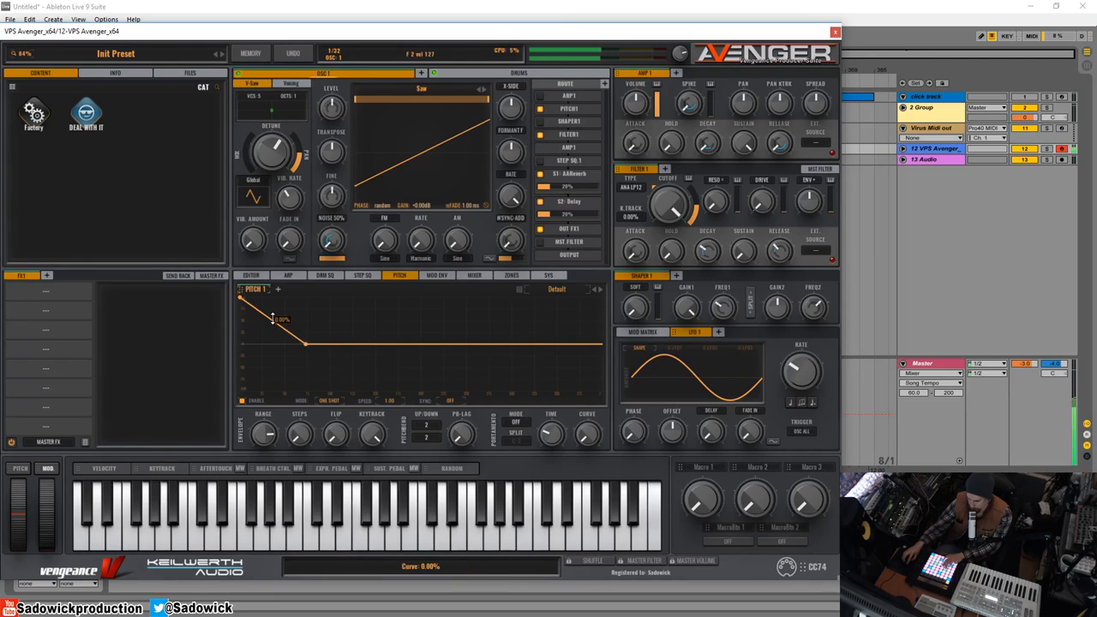
- Reposition the decay breakpoint and bend the falling segment into a snappy curve
drag(244, 312, 305, 350)
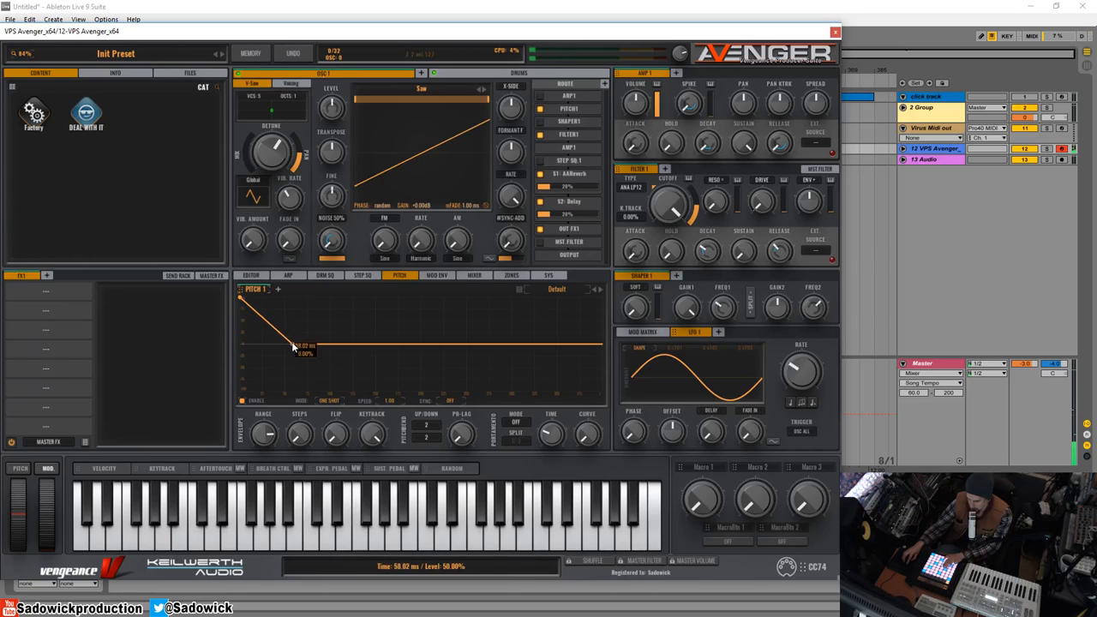
drag(300, 351, 275, 323)
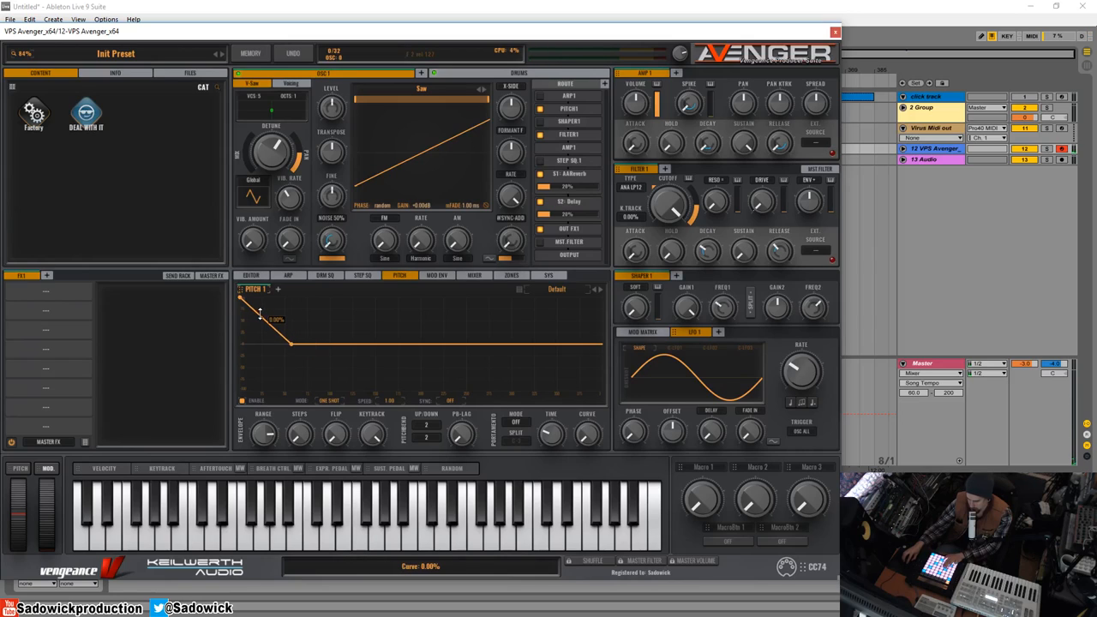
drag(261, 316, 256, 333)
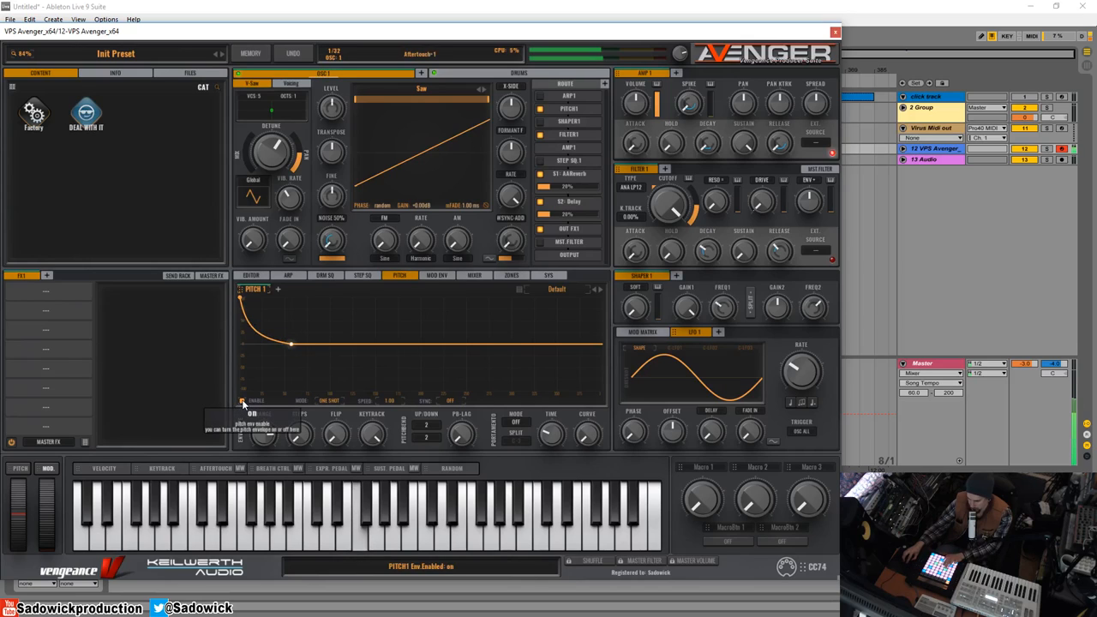
- Toggle the pitch envelope off and back on so it stays enabled
click(250, 413)
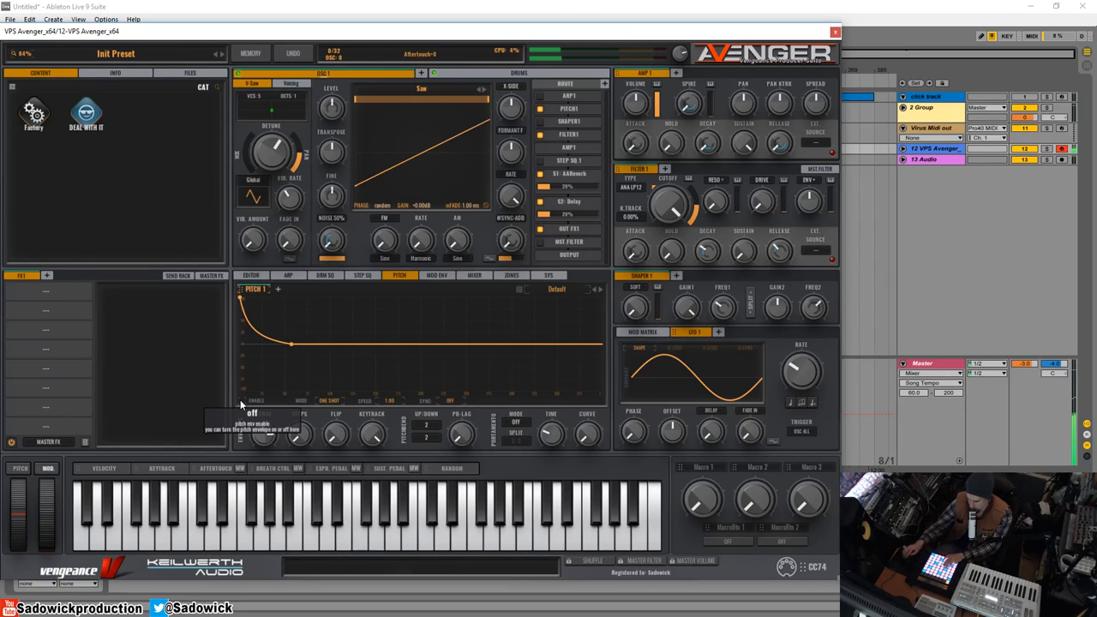
click(252, 402)
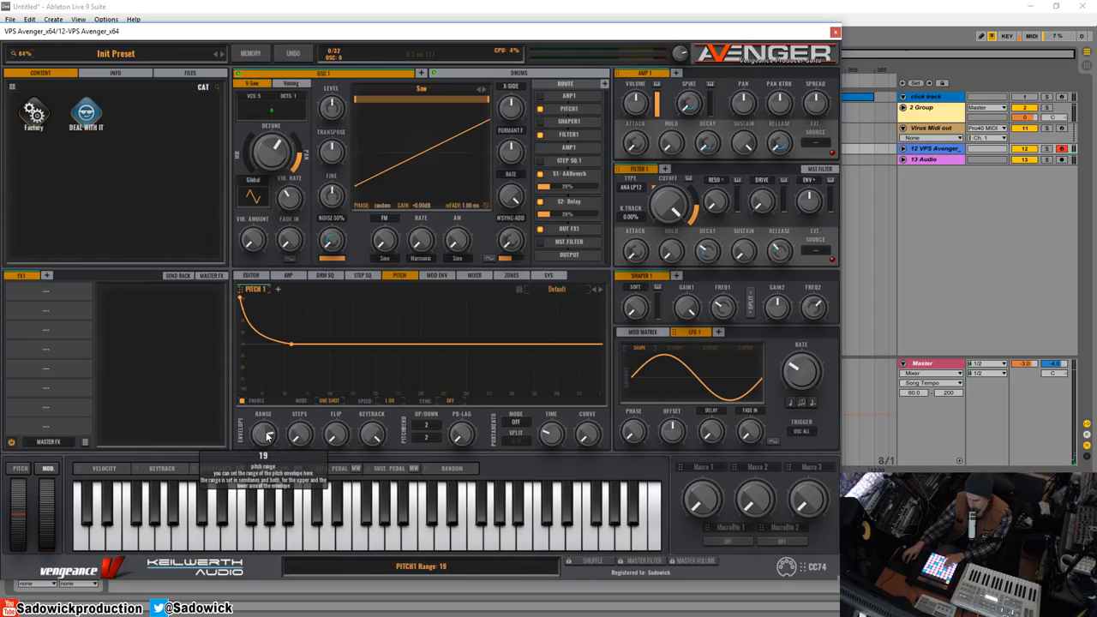
- Raise the envelope range to 19, add Vibe Mix on oscillator 1 and set Vibe Rate to 13.78 Hz
drag(266, 432, 265, 449)
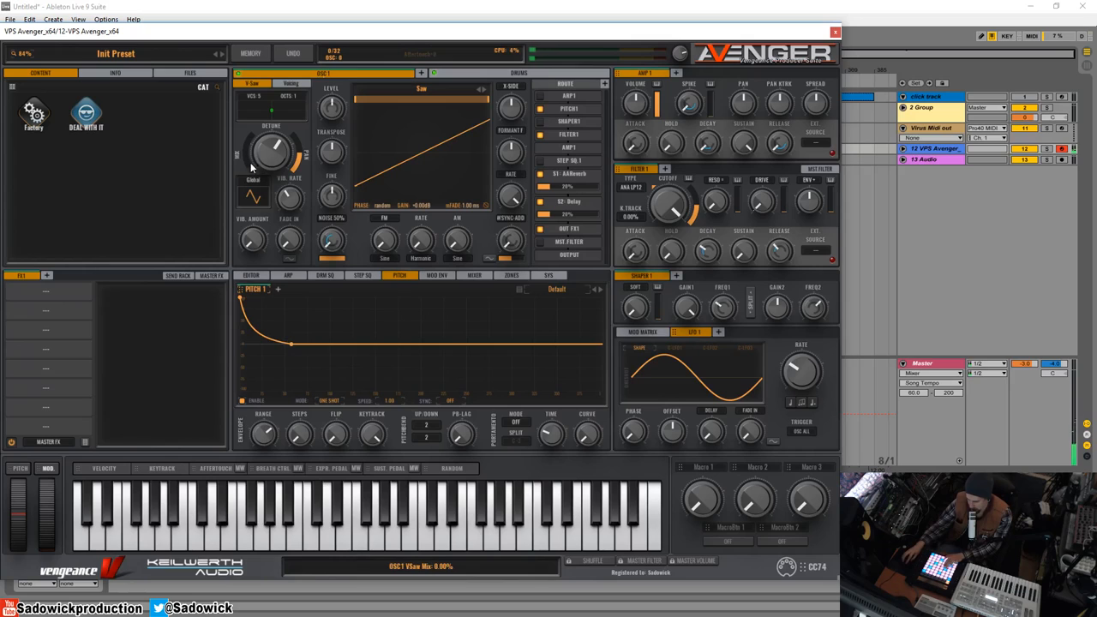
drag(271, 151, 271, 137)
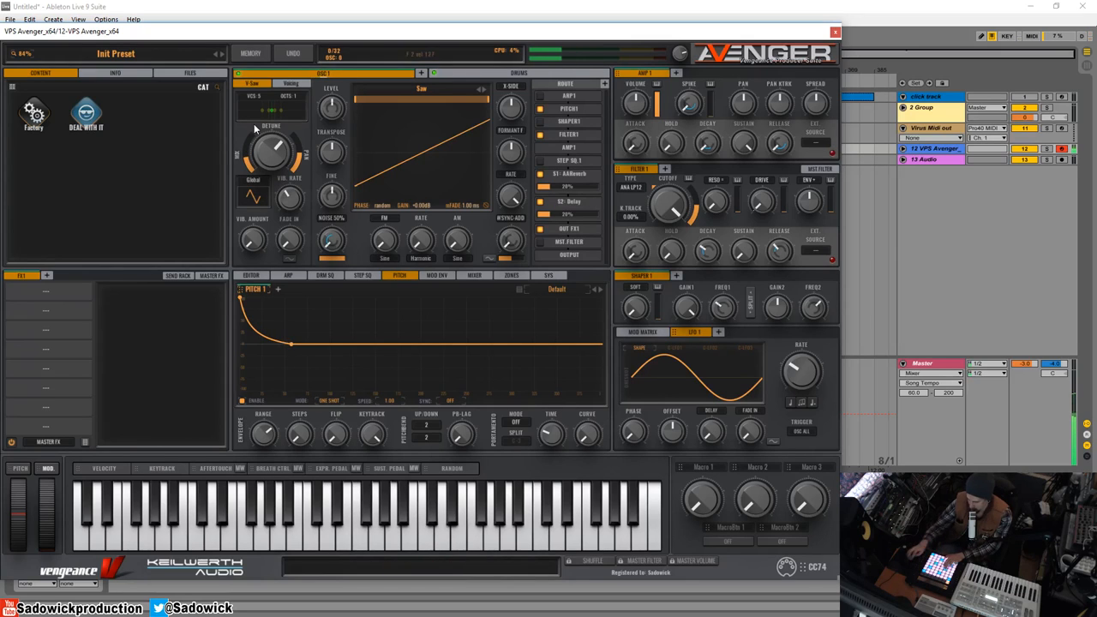
drag(253, 240, 271, 192)
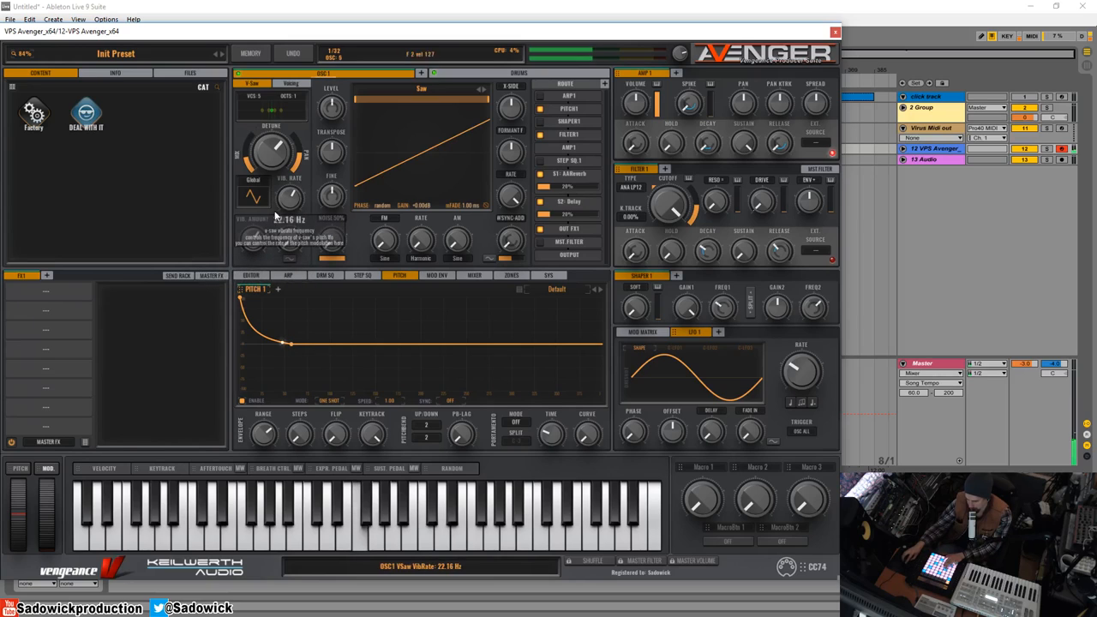
drag(289, 197, 289, 209)
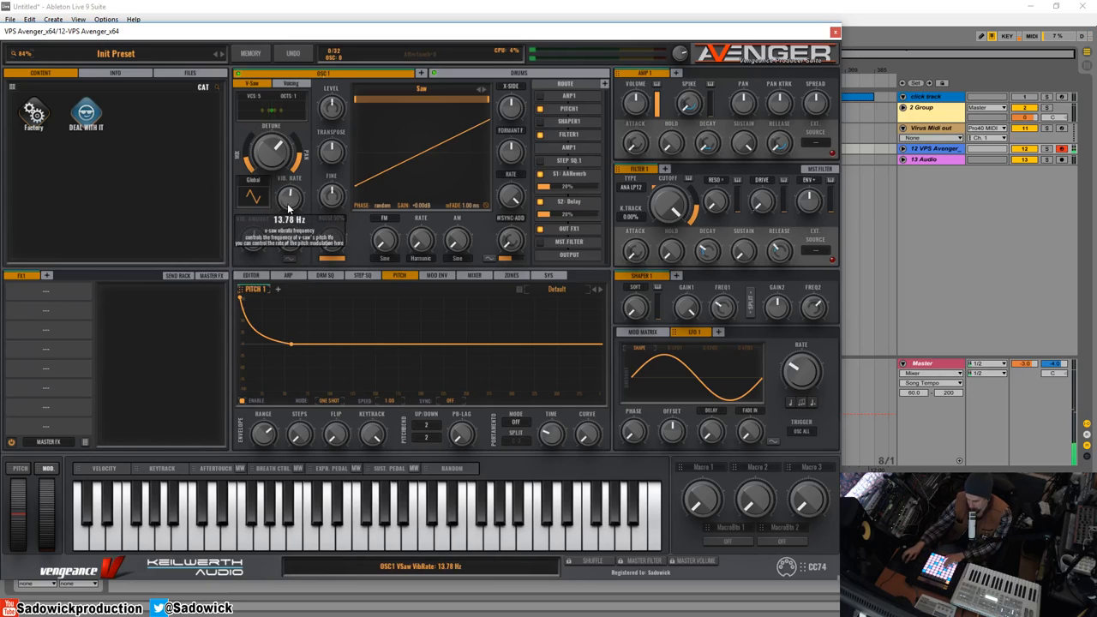